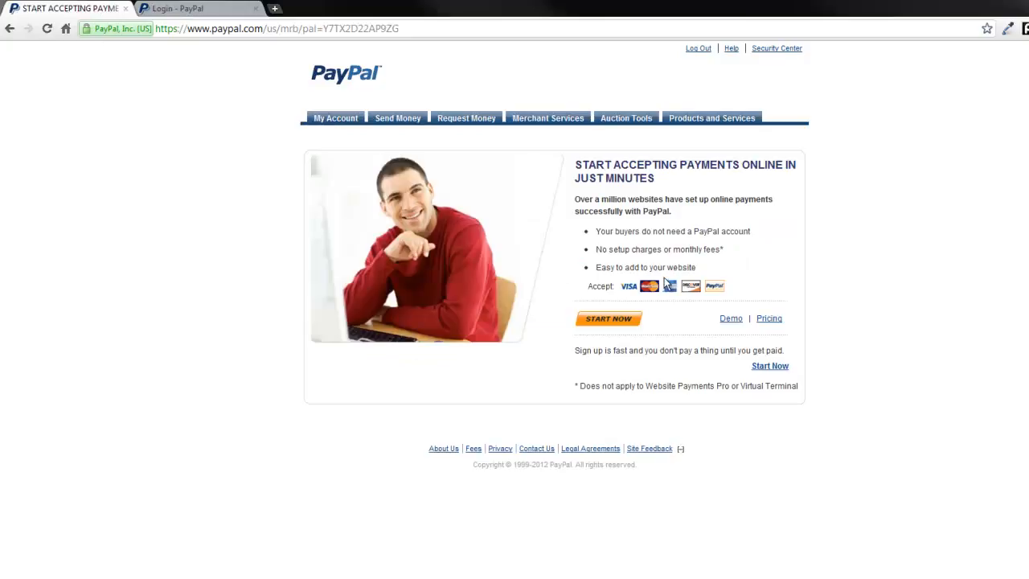
Begin signing up to accept payments and reach the PayPal account signup page
click(607, 319)
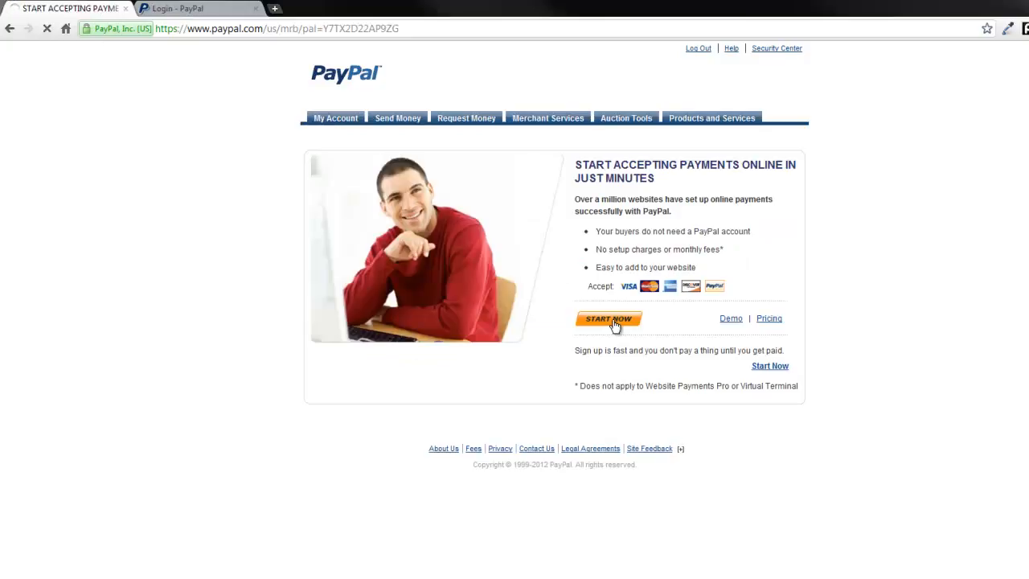
click(608, 318)
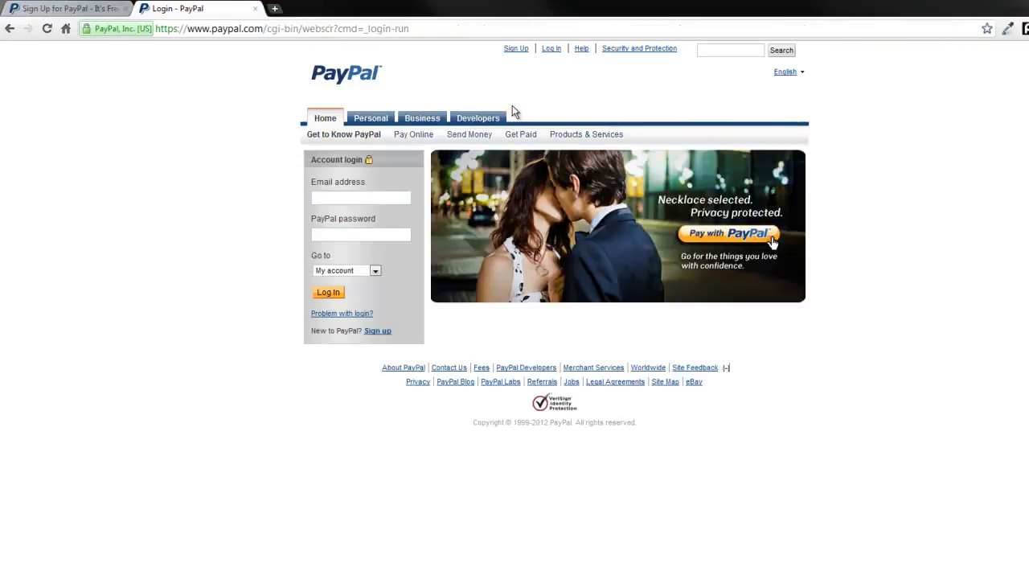
click(376, 331)
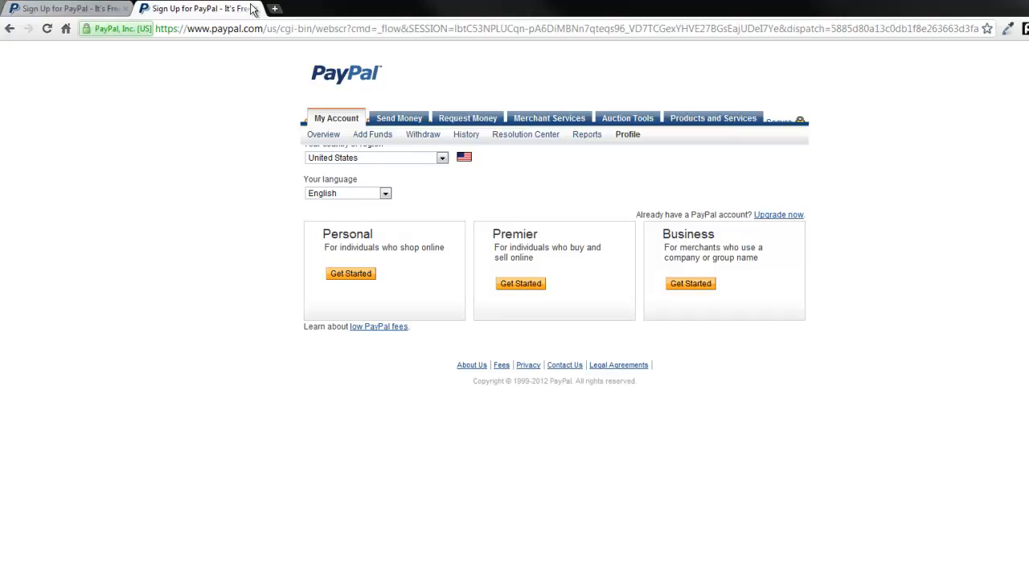
Keep United States as the country and English as the signup language
click(254, 8)
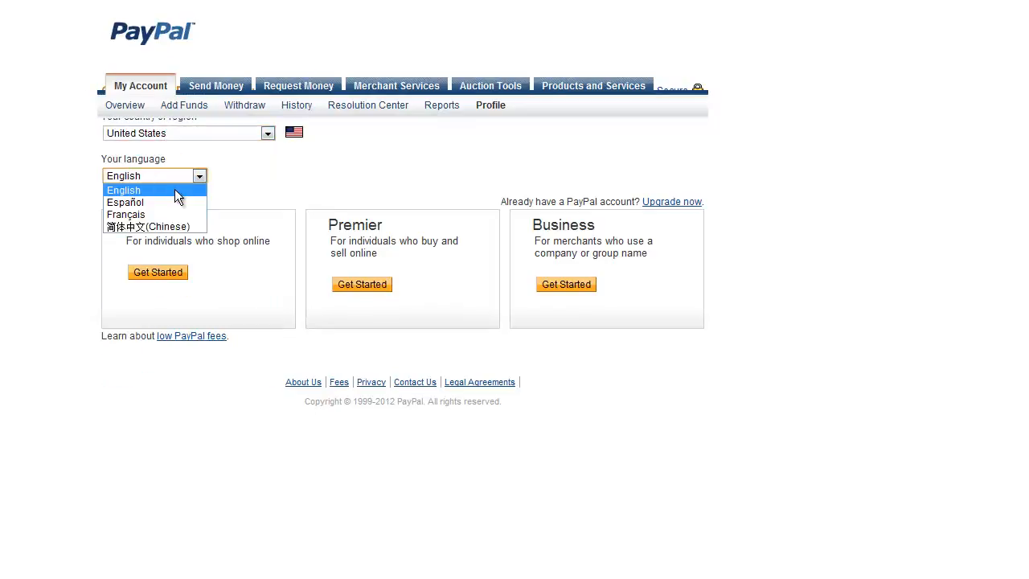
click(124, 190)
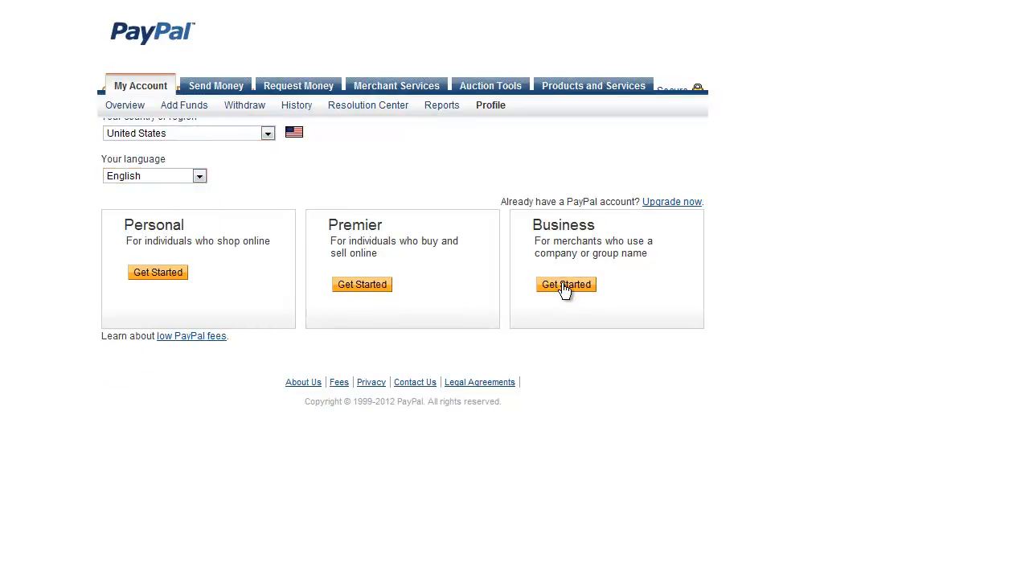
Begin a Business account signup and pick the Nonprofit product
click(566, 282)
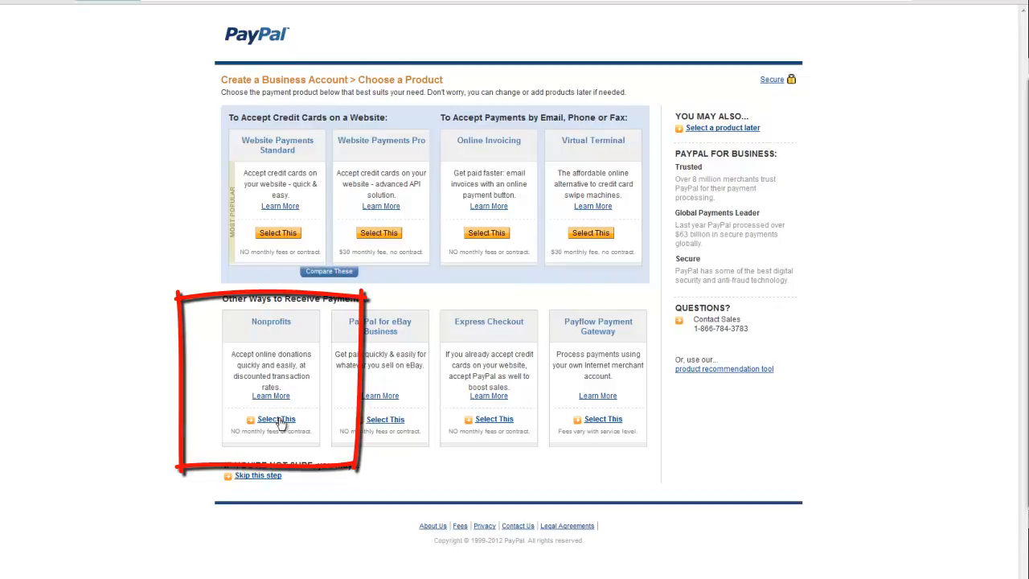
click(276, 418)
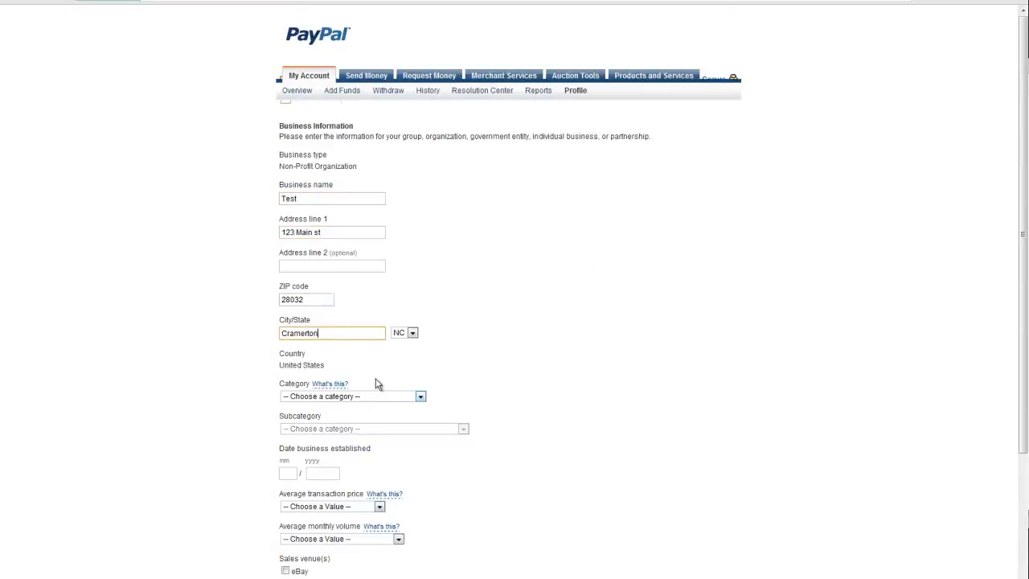
Set the business category to Nonprofit and enter the date established 01/2012
scroll(down, 3)
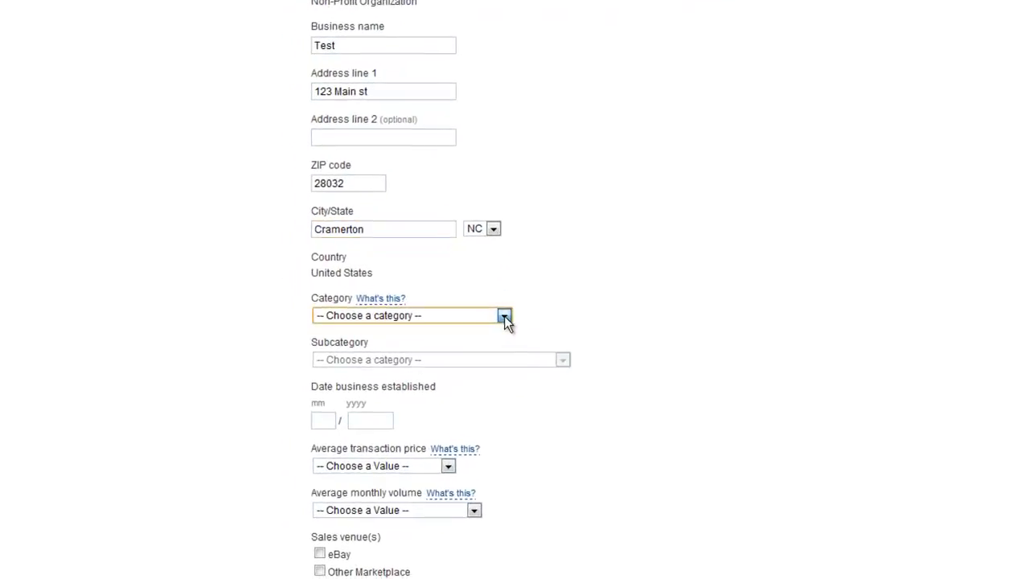
click(504, 315)
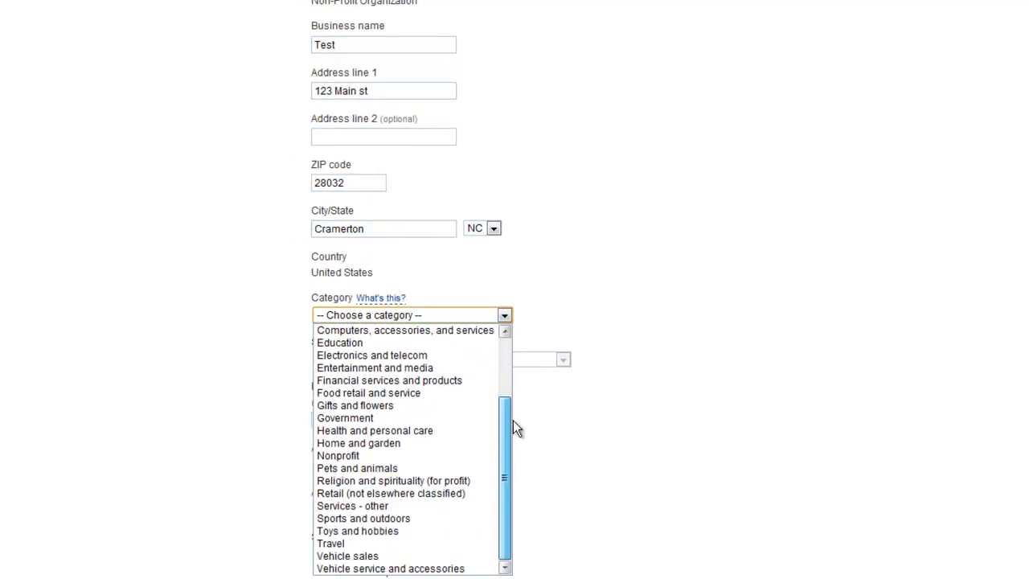
click(338, 455)
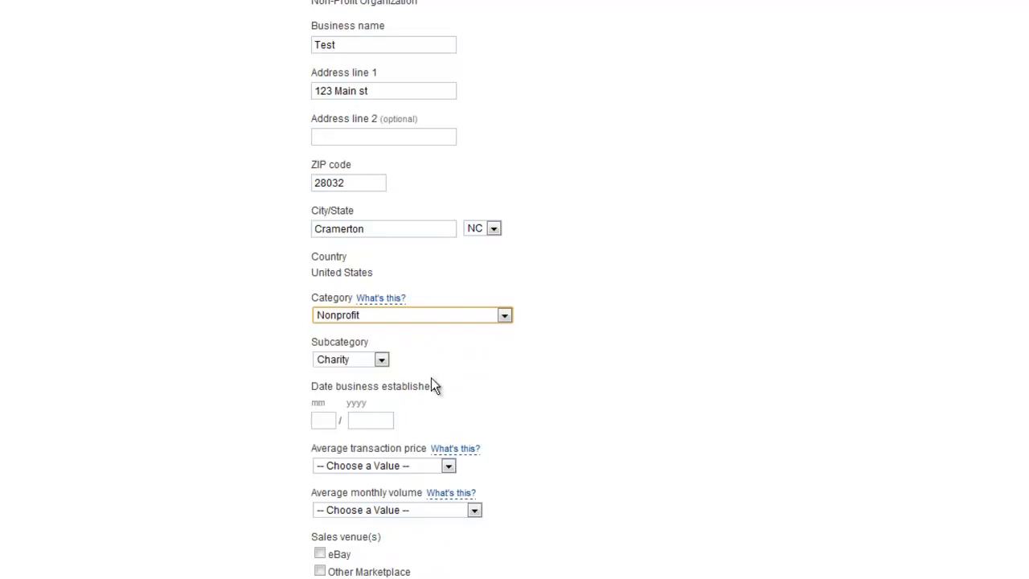
click(381, 360)
text(2012)
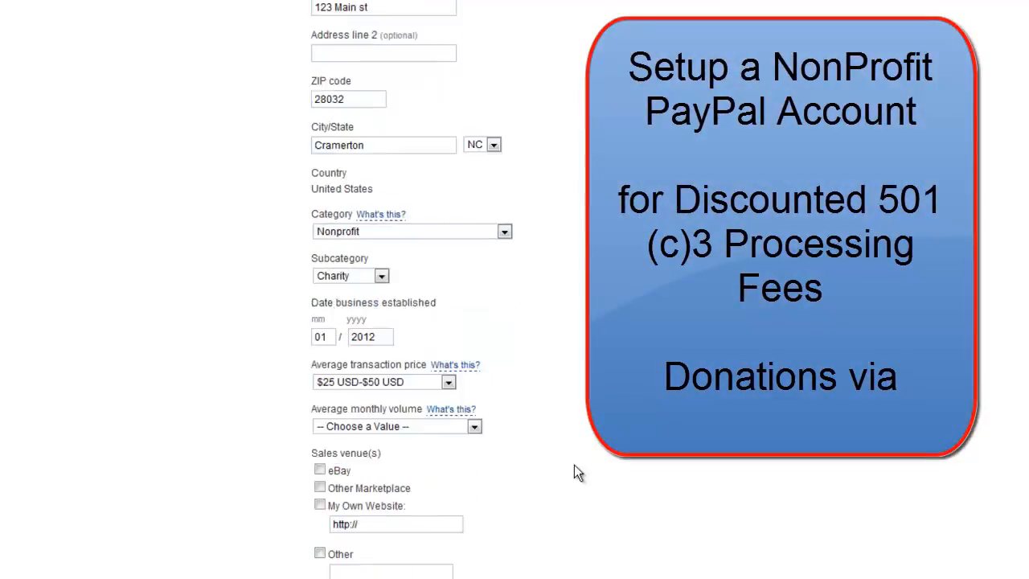
Enter the website and venue details and the work phone with extension 102
scroll(down, 3)
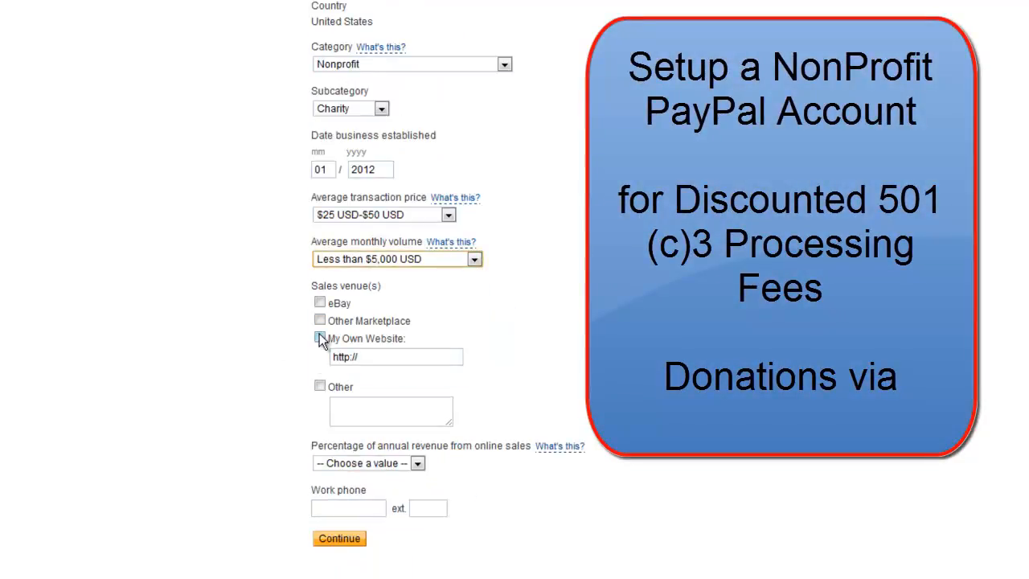
text(mynewcharitywebsite.c)
click(349, 508)
text(912555)
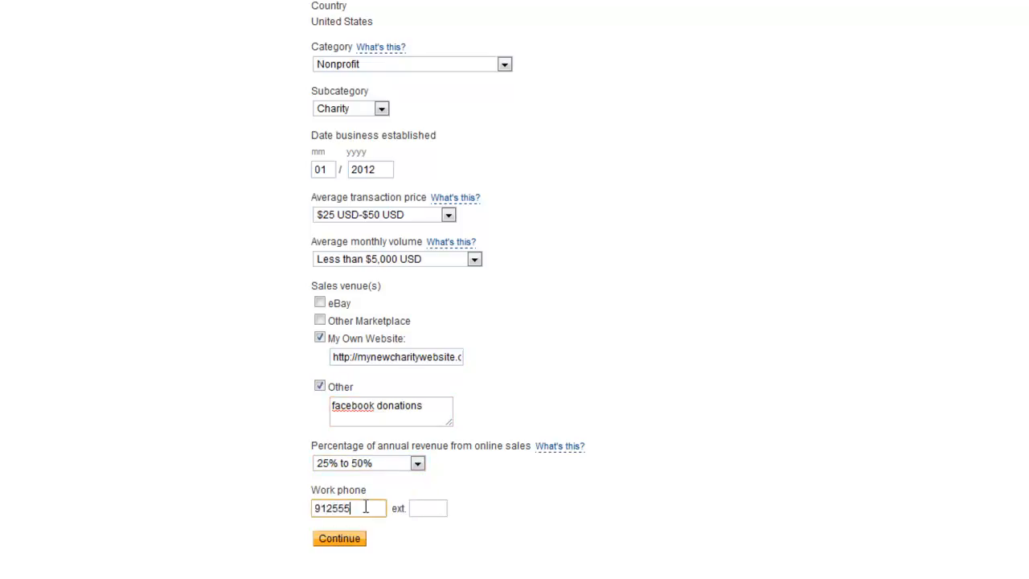
text(102)
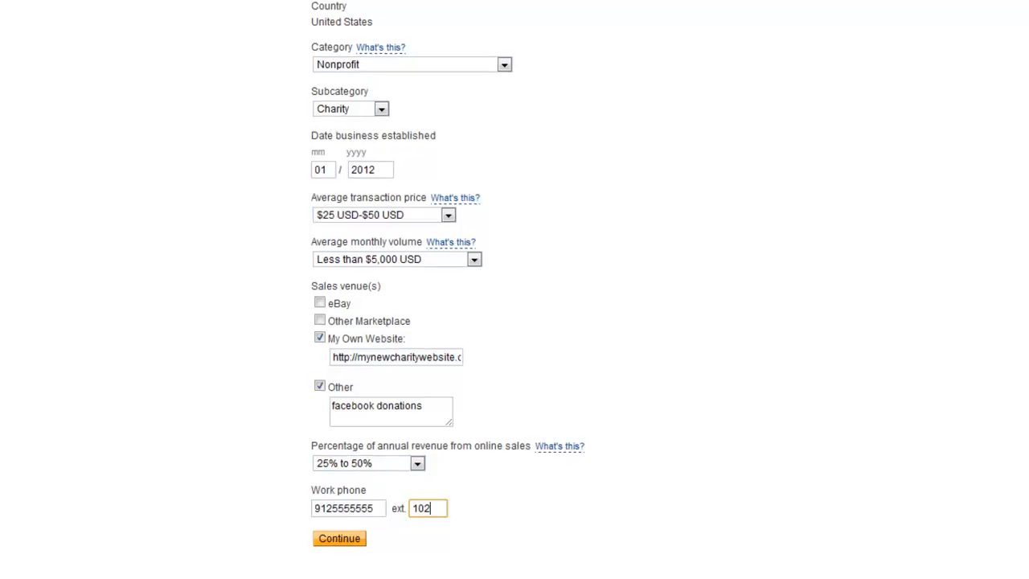
scroll(up, 3)
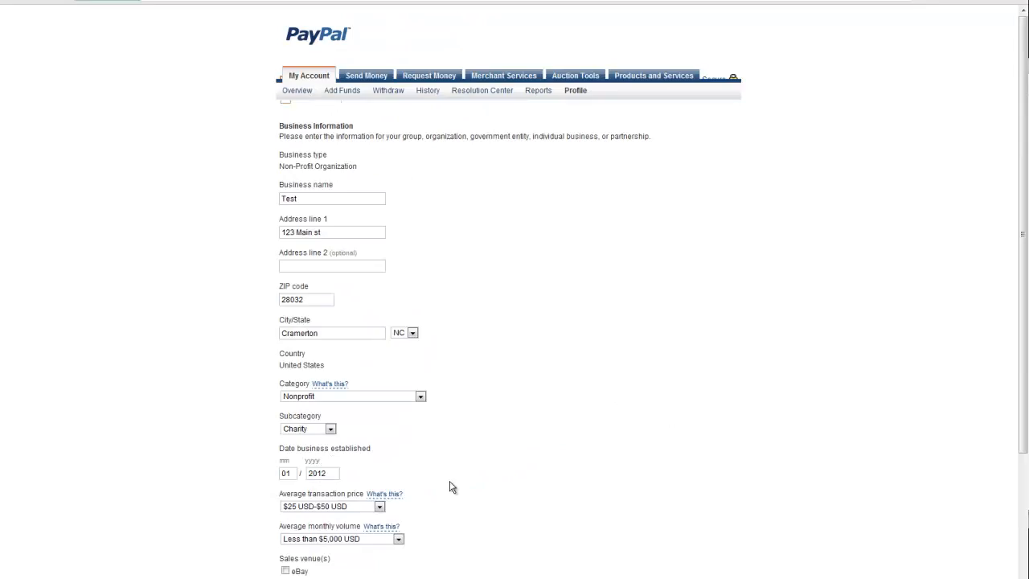
scroll(down, 3)
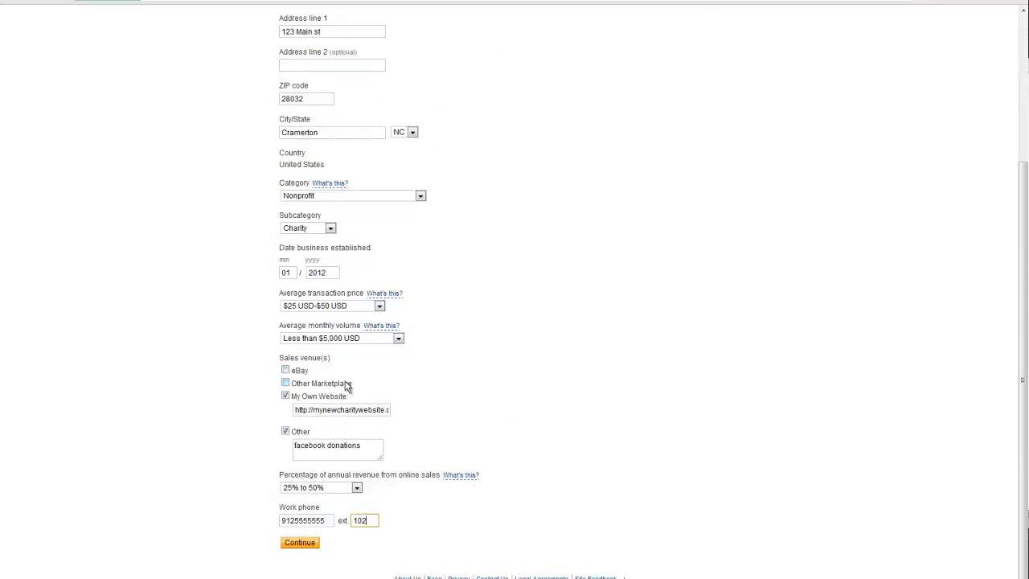
Continue past business details and fill in the owner's salutation, name, phones, address and login credentials
click(300, 542)
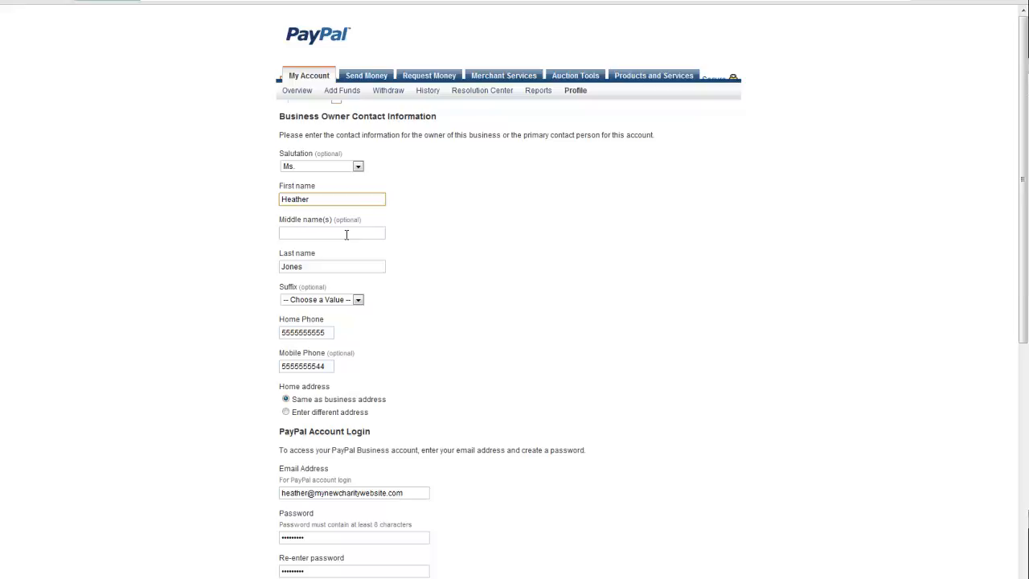
click(357, 300)
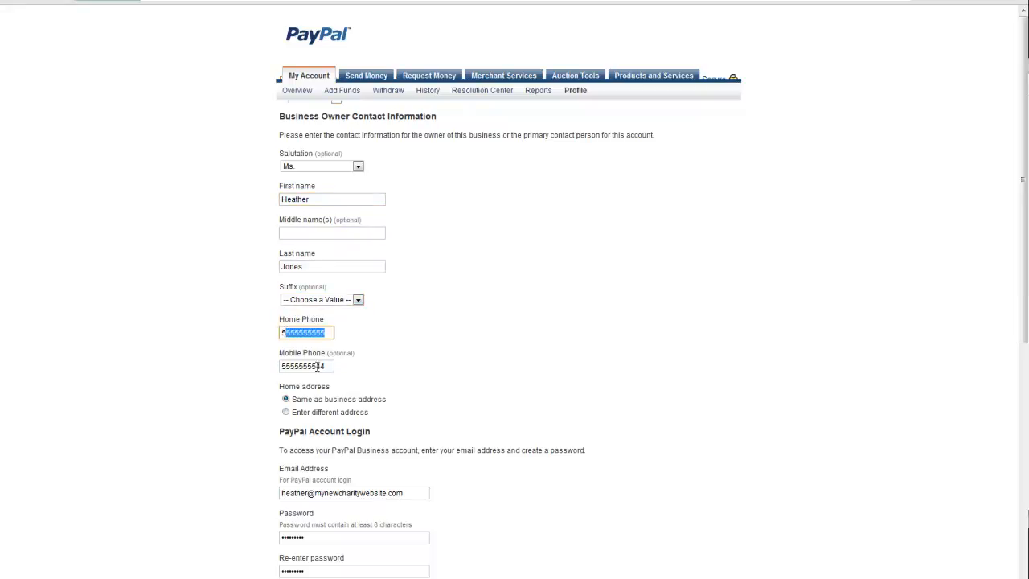
scroll(down, 3)
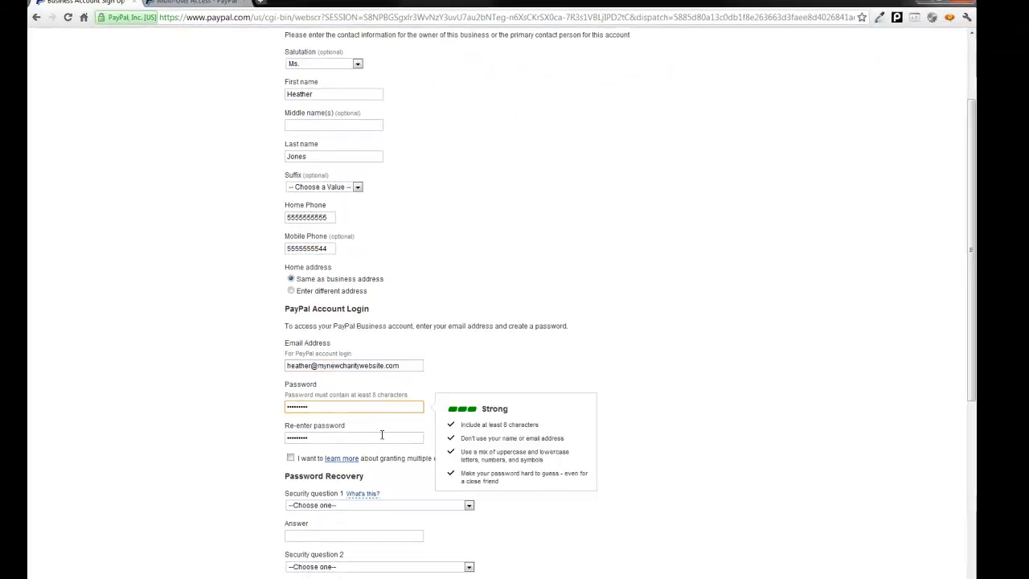
scroll(down, 3)
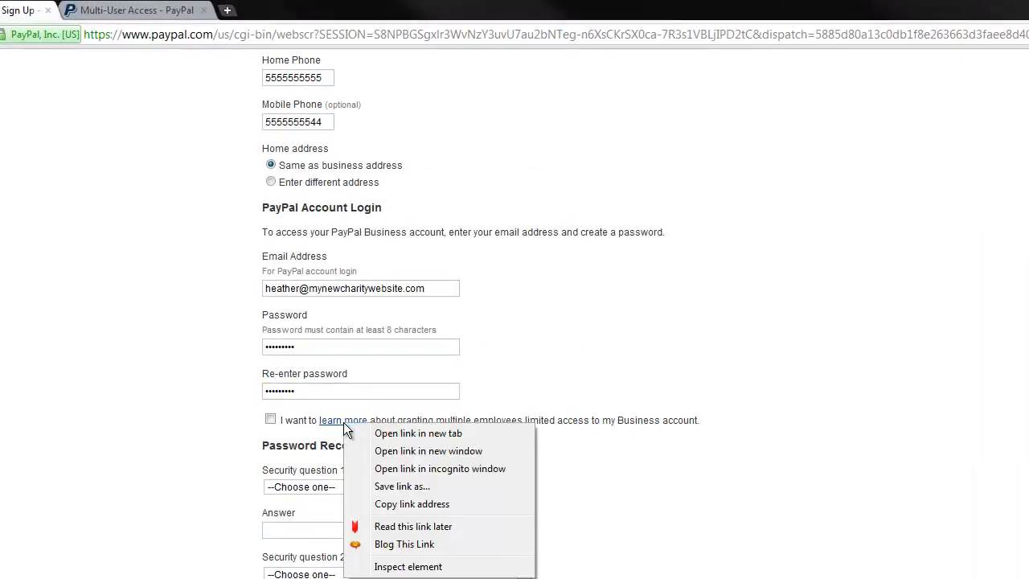
View the Multi-User Access explanation in a separate window and highlight the key passage
click(418, 432)
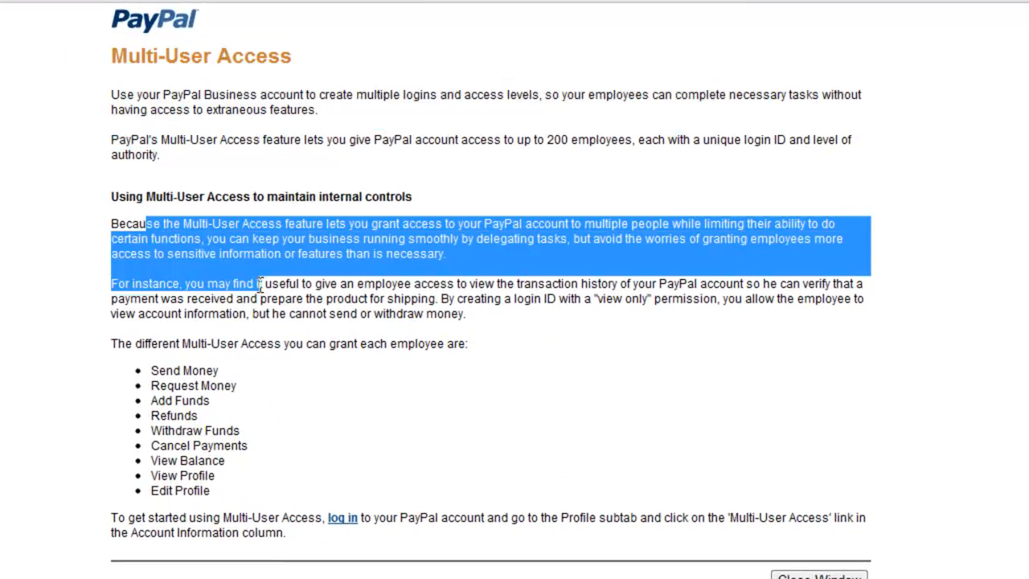
drag(259, 283, 212, 490)
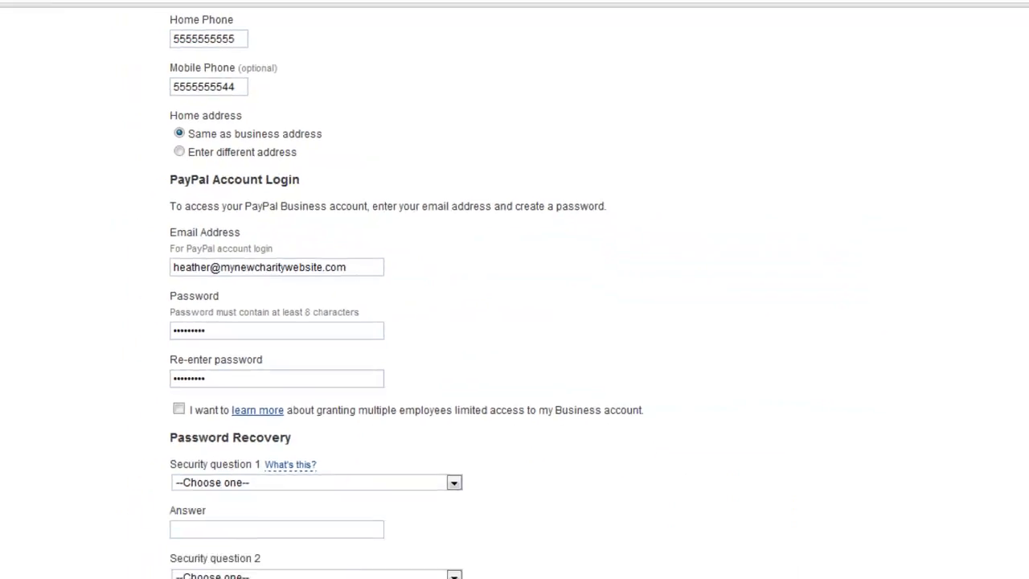
Accept the PayPal agreements at the end of the owner signup form
scroll(down, 3)
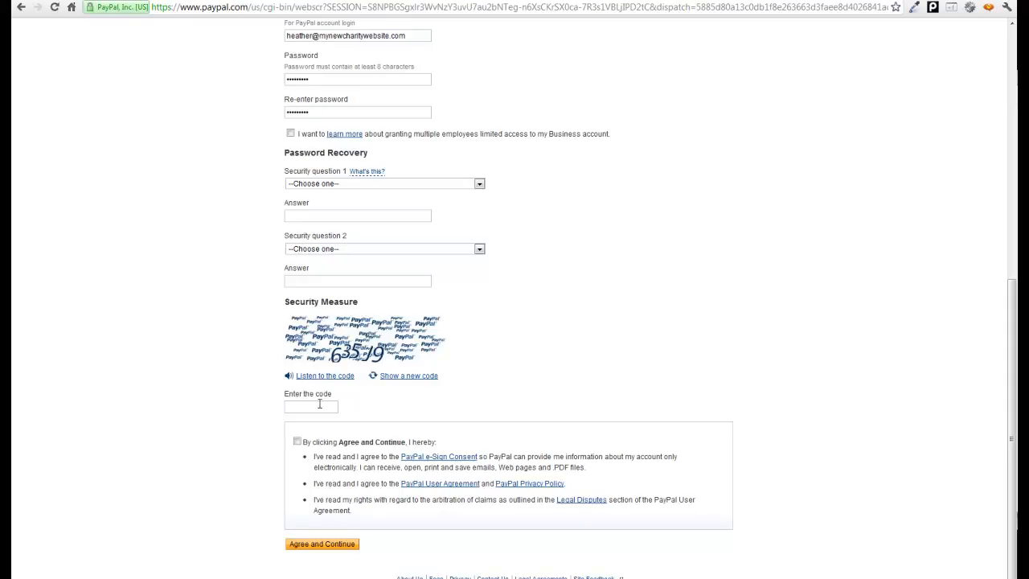
click(296, 440)
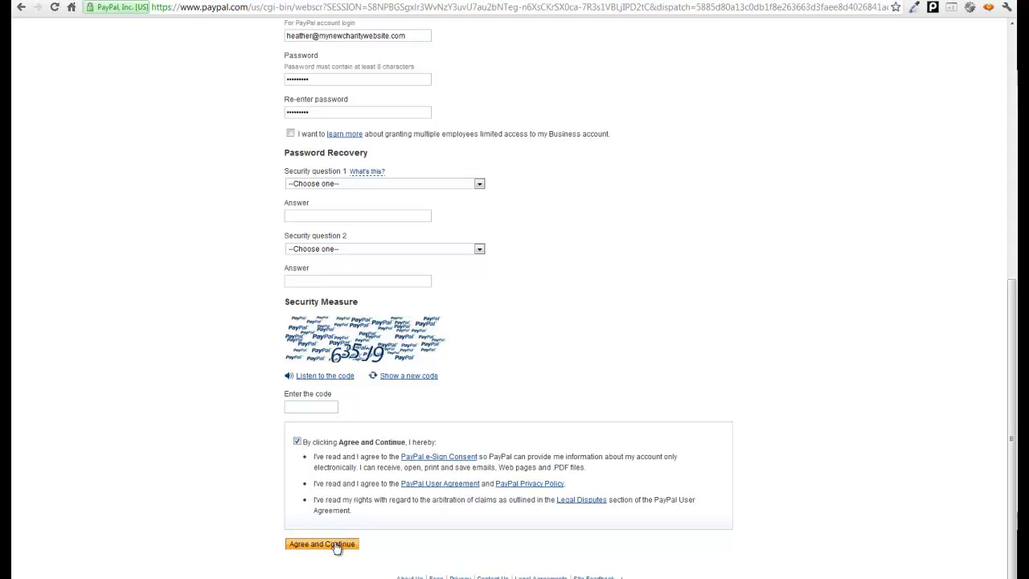